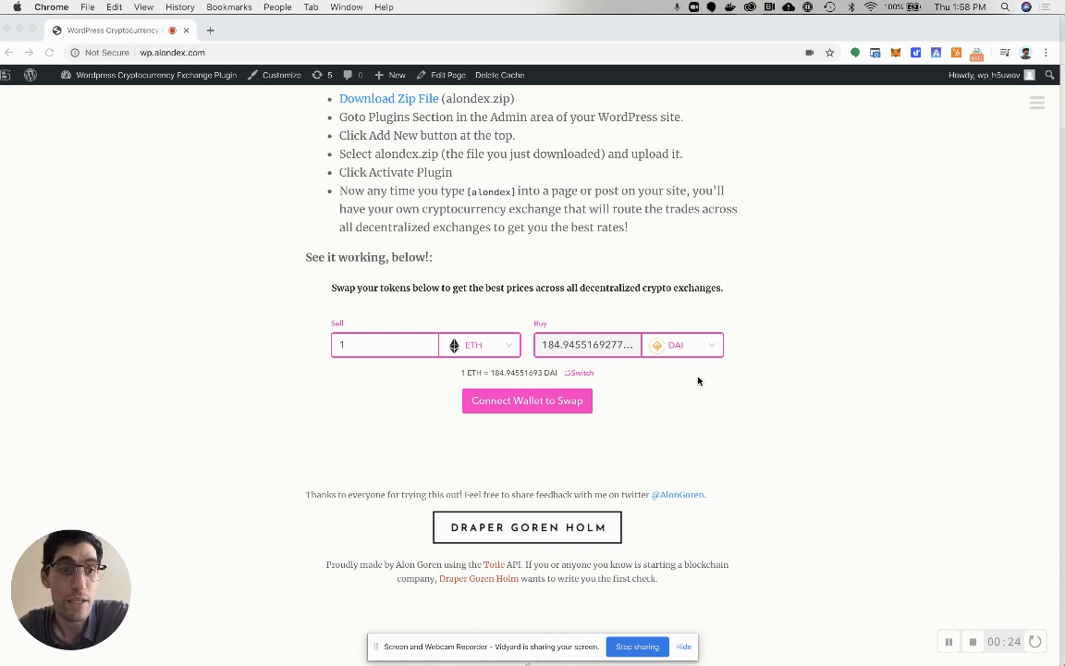
pyautogui.moveTo(897, 294)
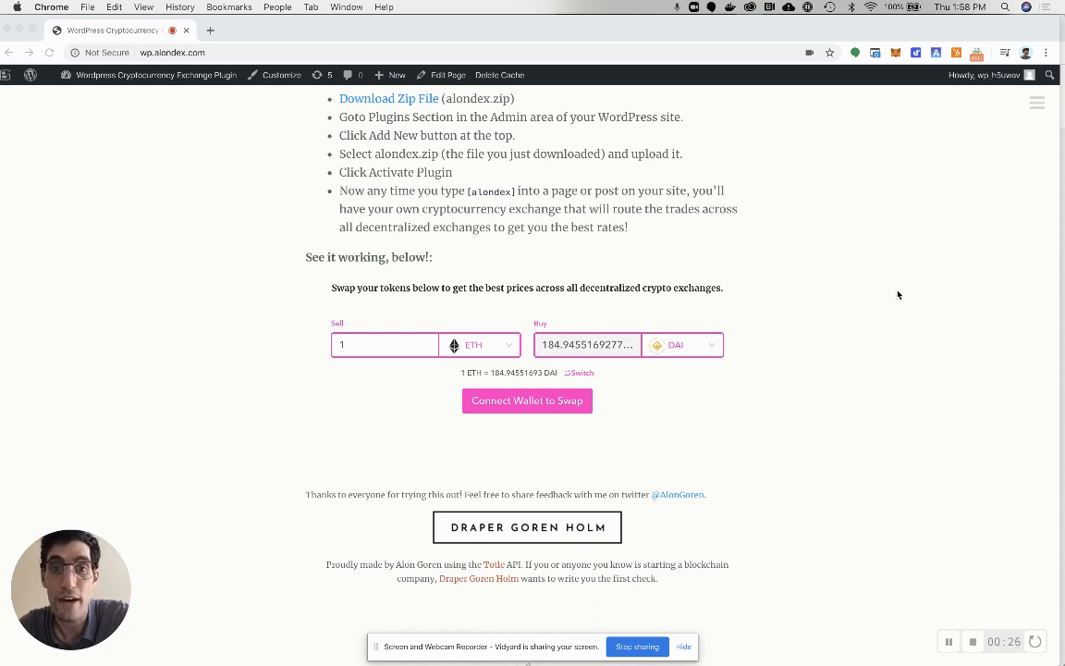
pyautogui.moveTo(444, 351)
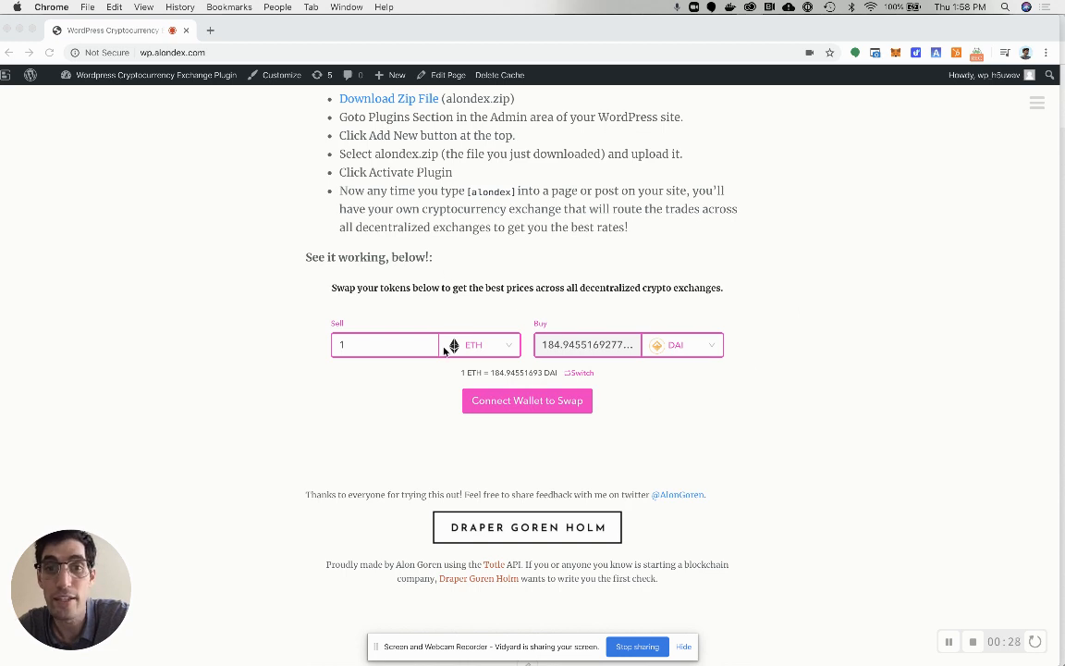
pyautogui.moveTo(492, 395)
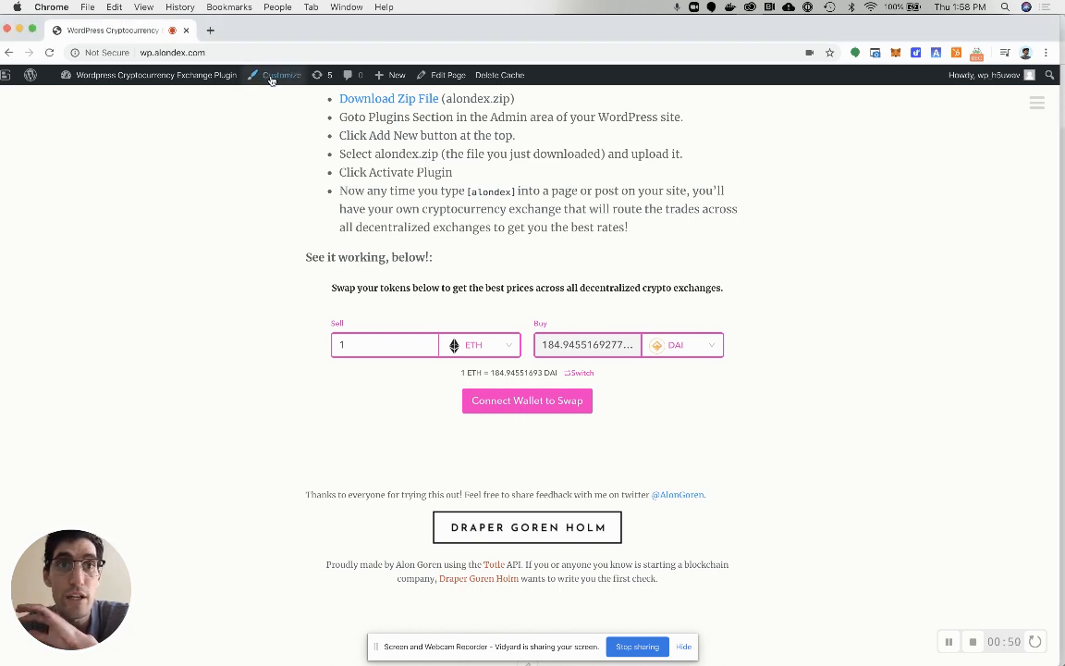
# Open the Customizer's Additional CSS panel and scroll through the existing swap widget styles
pyautogui.click(279, 73)
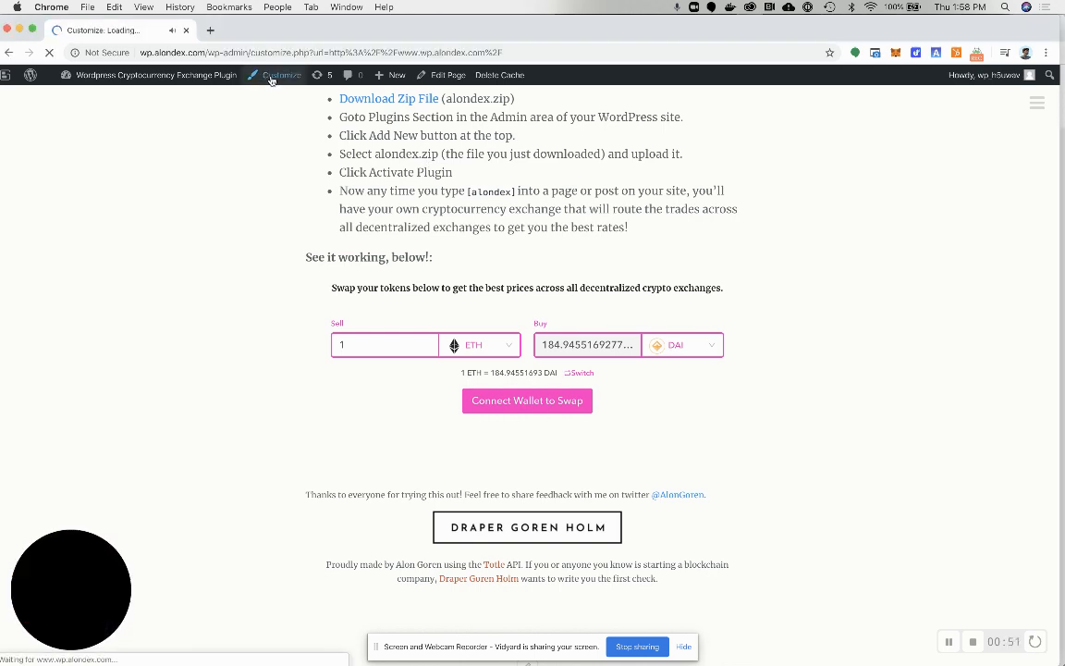
pyautogui.click(274, 74)
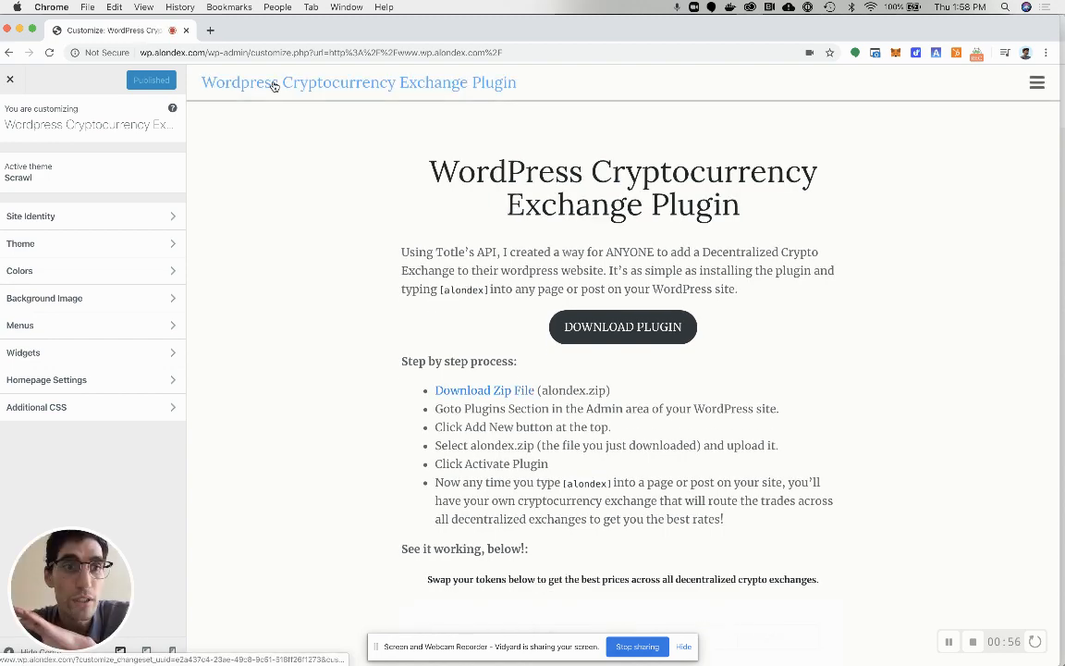
pyautogui.click(37, 407)
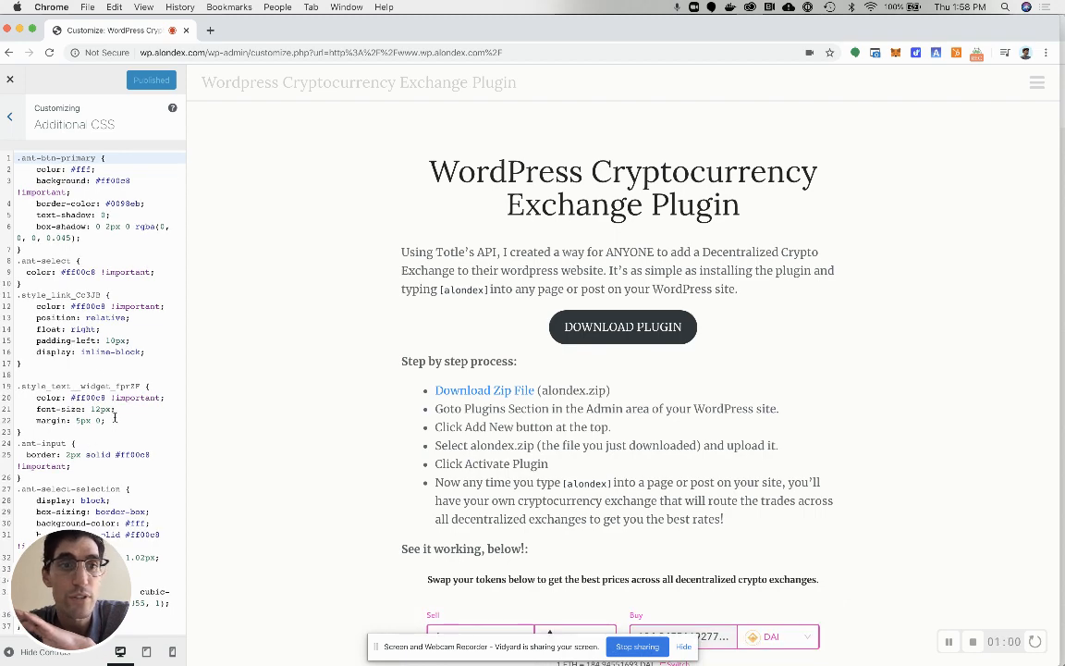
pyautogui.moveTo(305, 377)
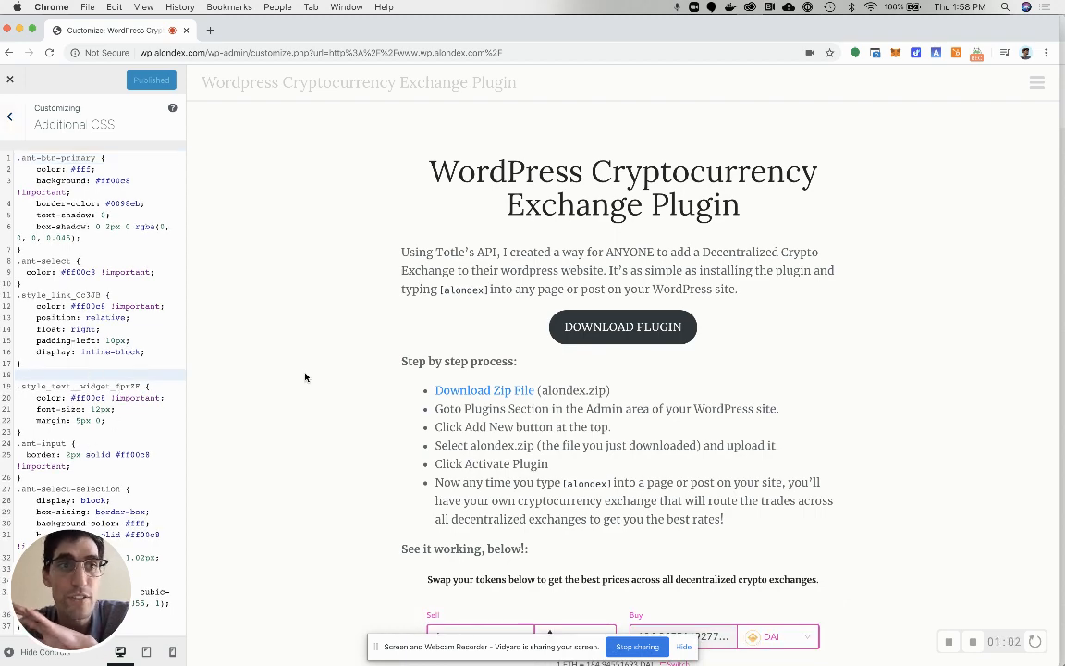
pyautogui.scroll(-3)
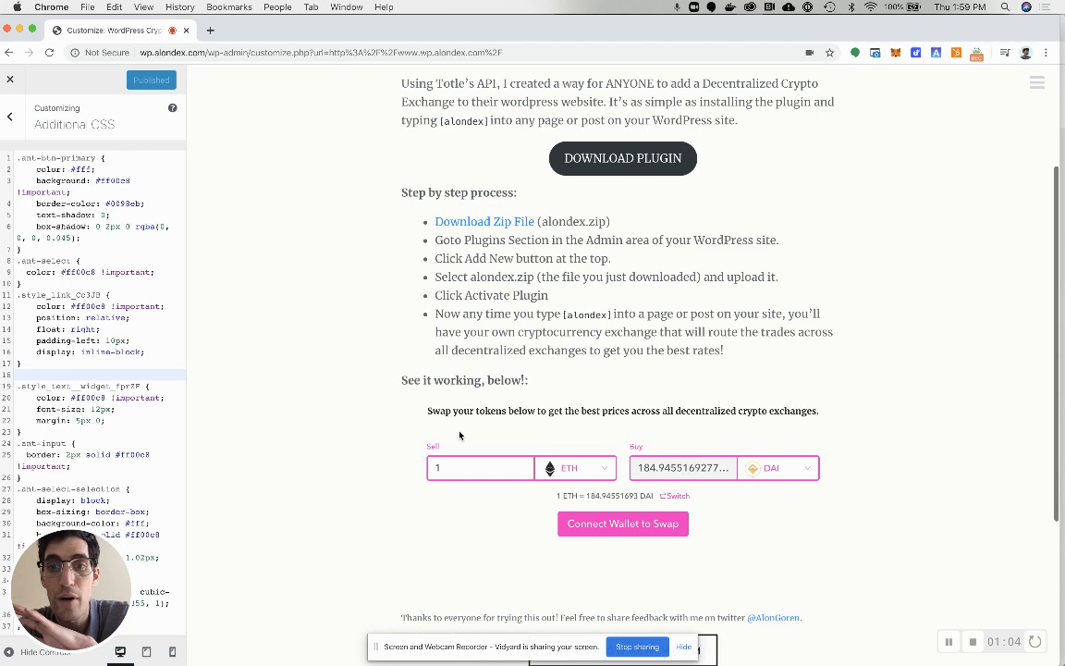
pyautogui.scroll(-3)
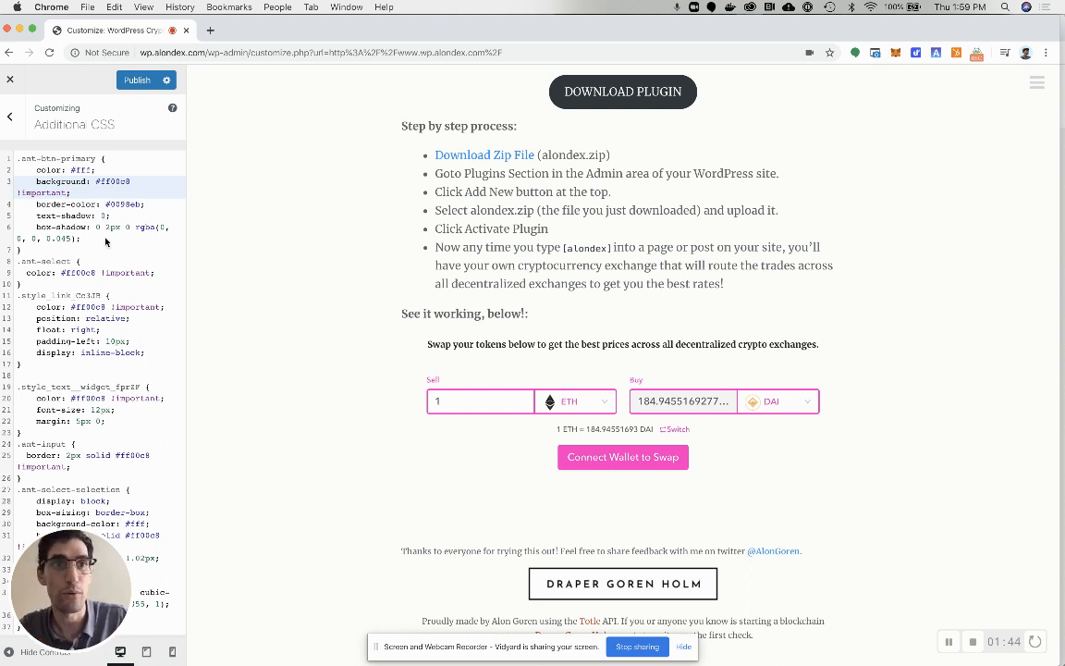
pyautogui.moveTo(116, 251)
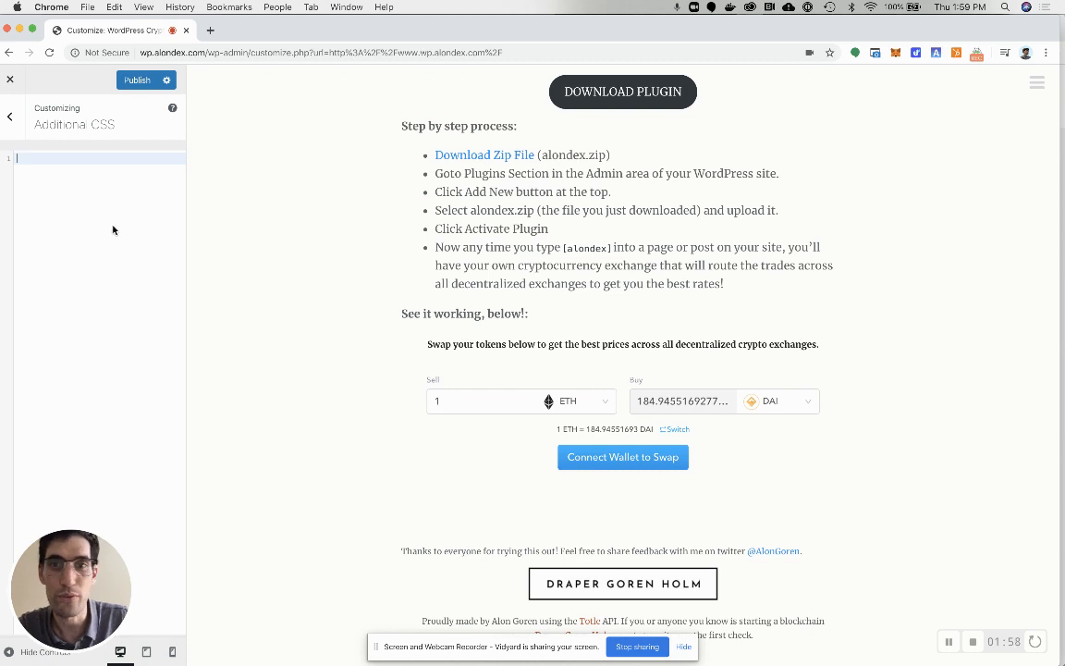
pyautogui.moveTo(358, 335)
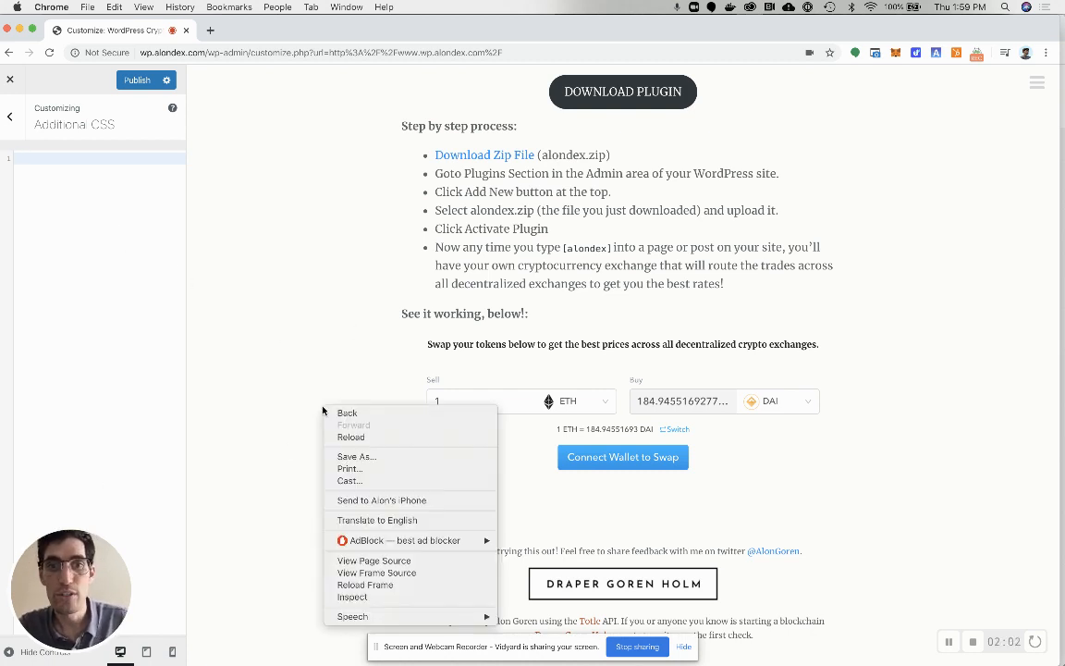
pyautogui.moveTo(379, 540)
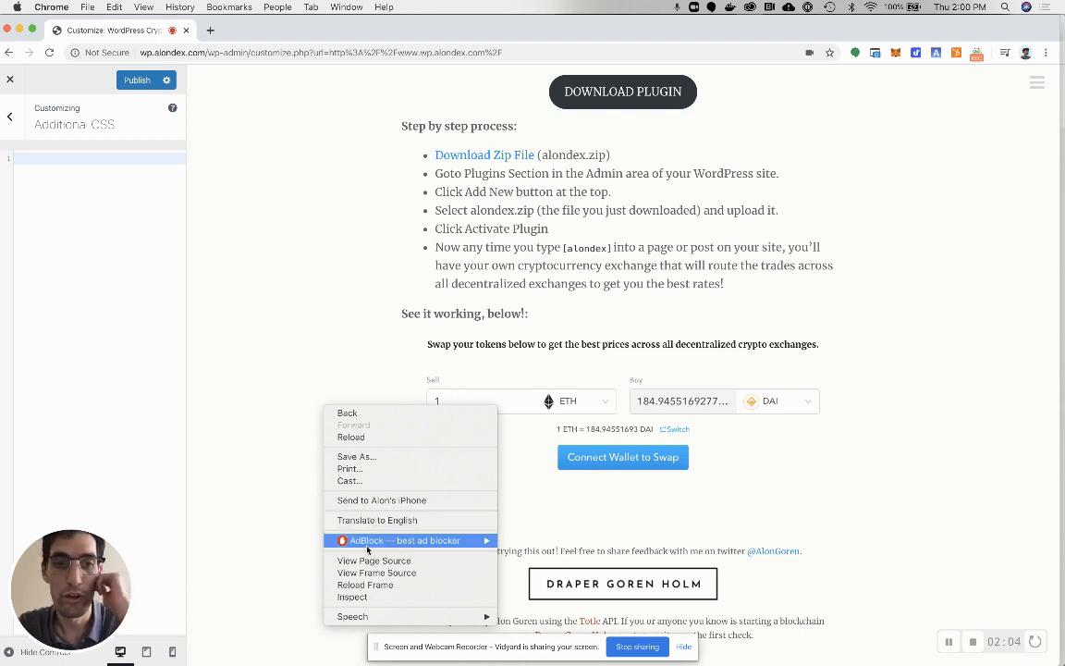
pyautogui.moveTo(351, 595)
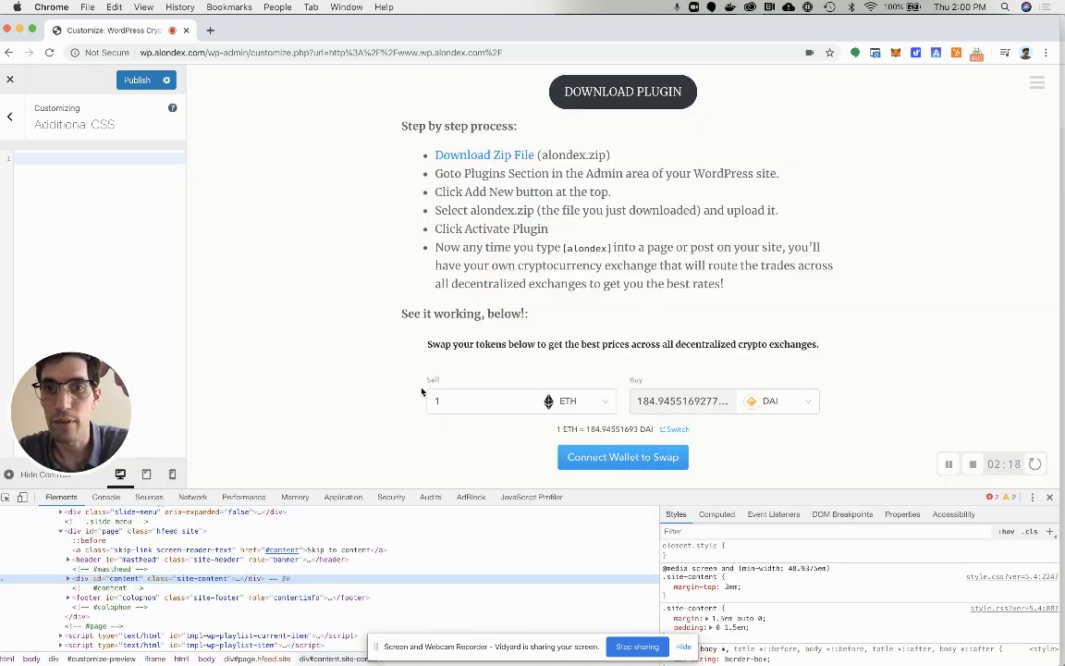
# Scroll the preview up to bring the Connect Wallet button into view for inspection
pyautogui.scroll(3)
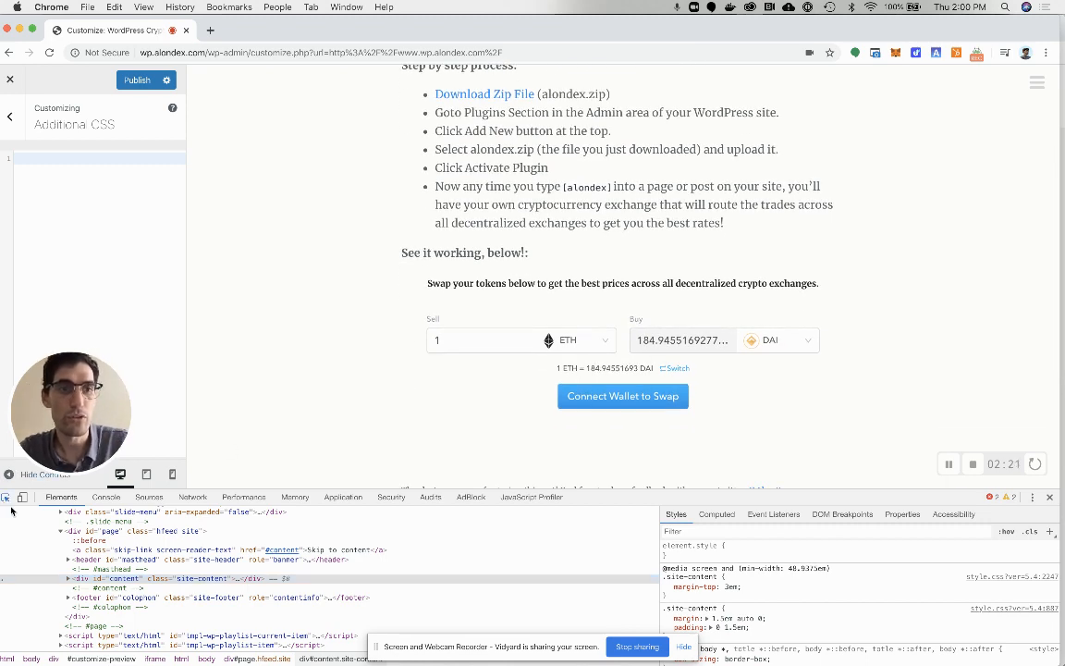
pyautogui.moveTo(460, 367)
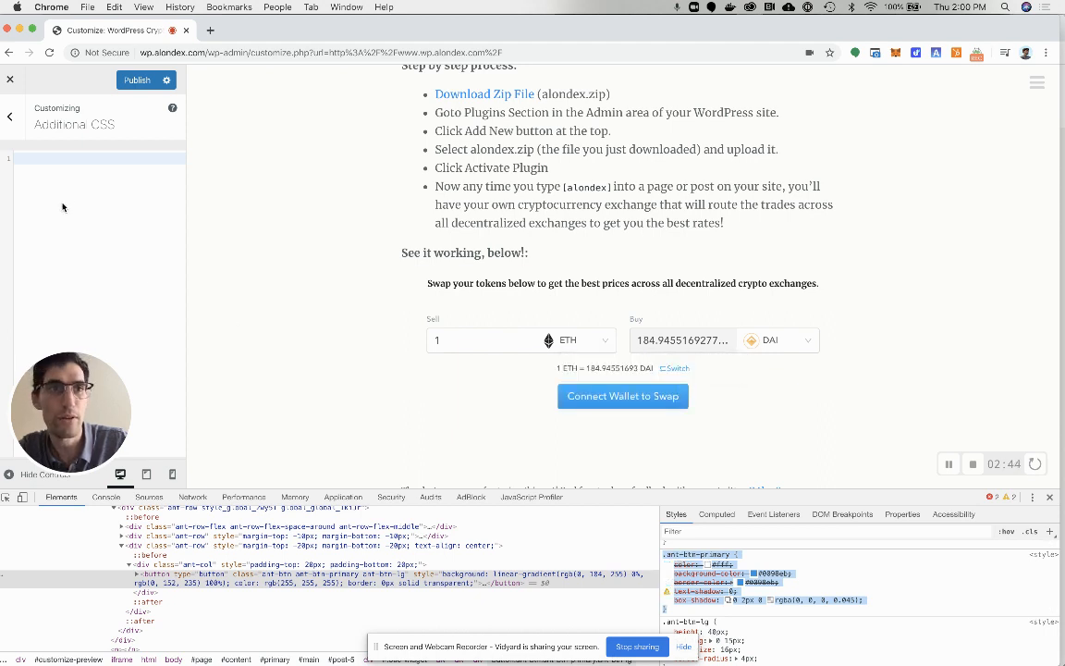
# Preview a new .btn-primary background colour in DevTools' colour picker before setting #ff0000 !important
pyautogui.click(93, 194)
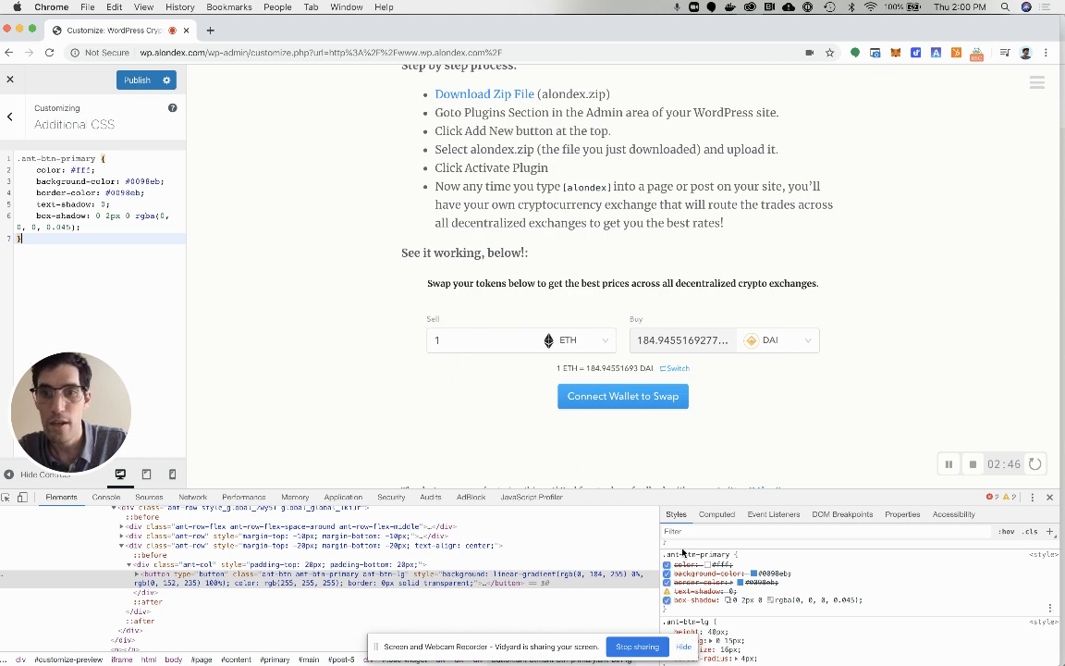
pyautogui.moveTo(755, 573)
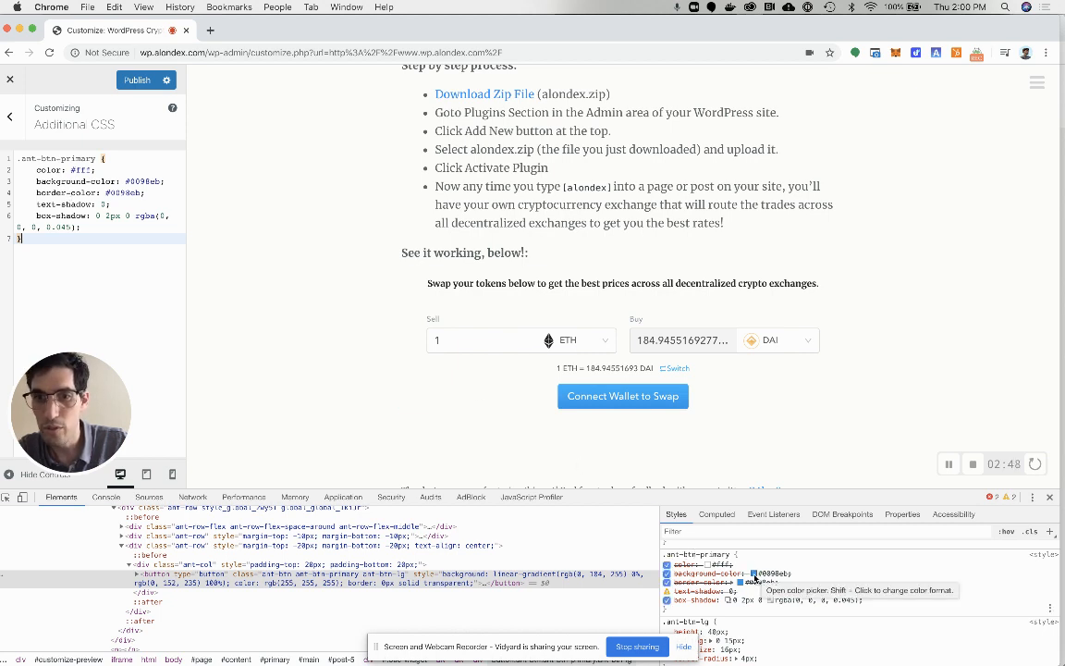
pyautogui.click(751, 573)
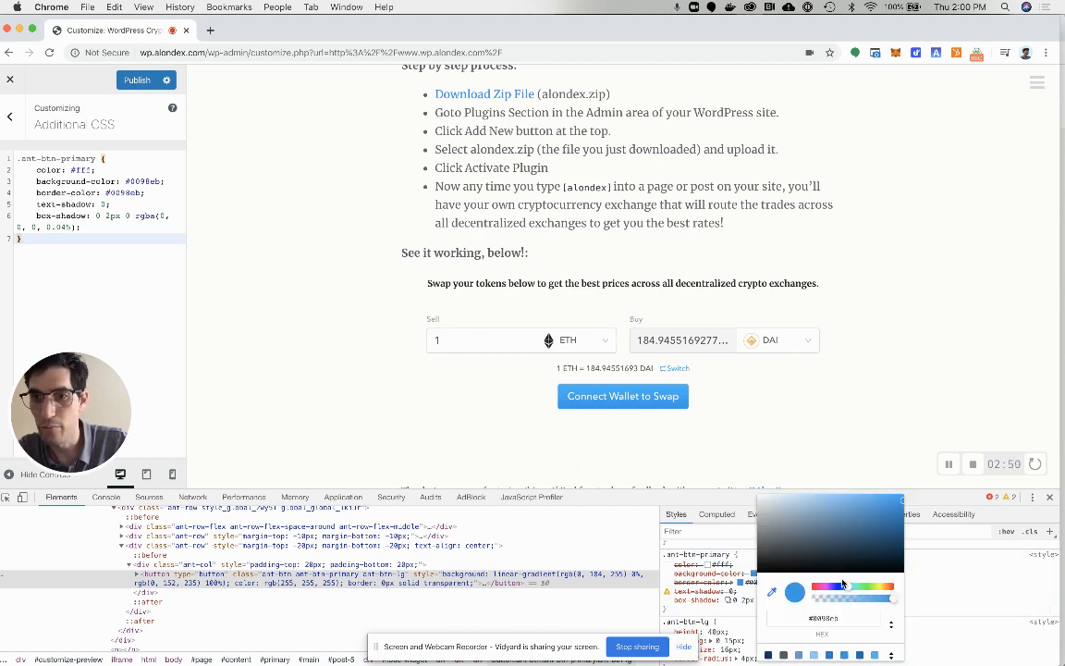
pyautogui.click(851, 533)
pyautogui.write('ff0000 !important')
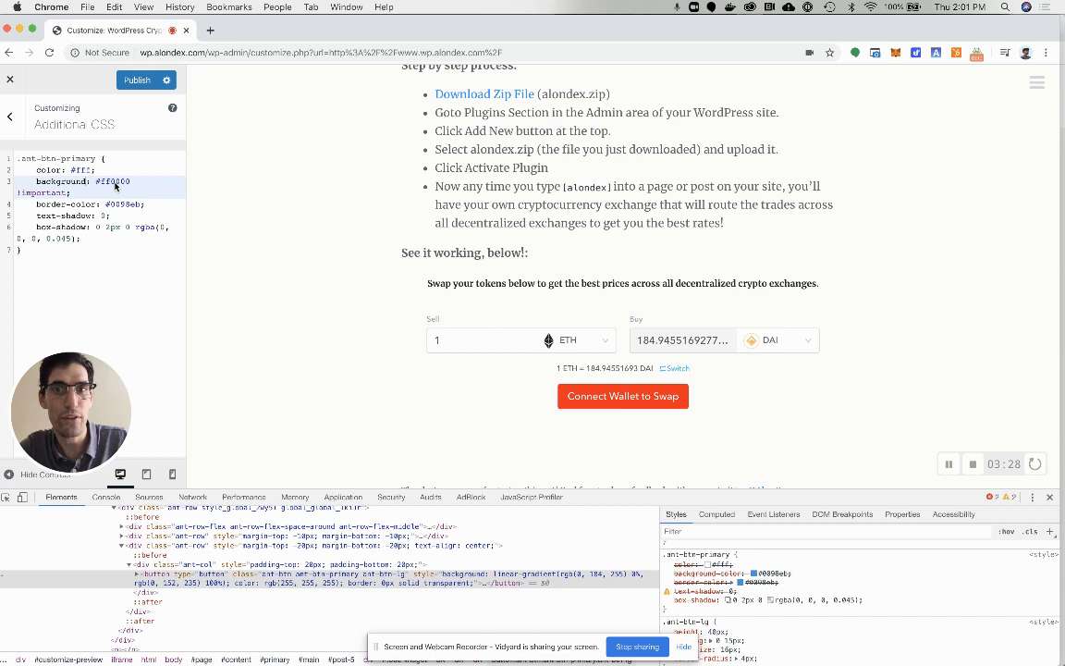
pyautogui.moveTo(166, 257)
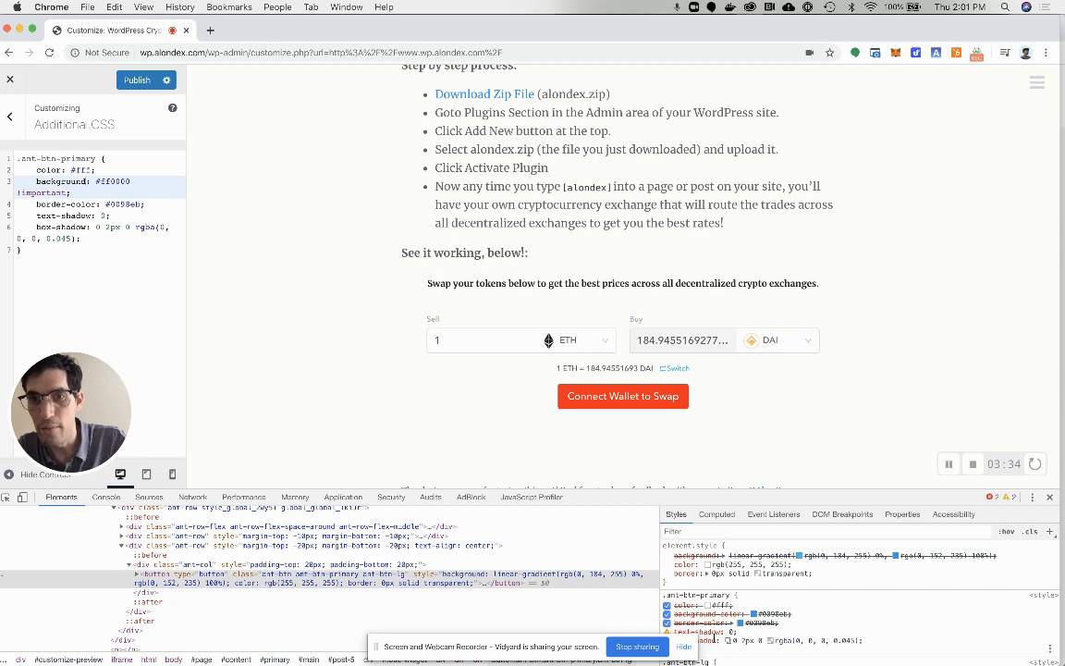
# Add a .style_text_widget_form p rule with color #ff0000 !important for the Sell/Buy labels
pyautogui.scroll(3)
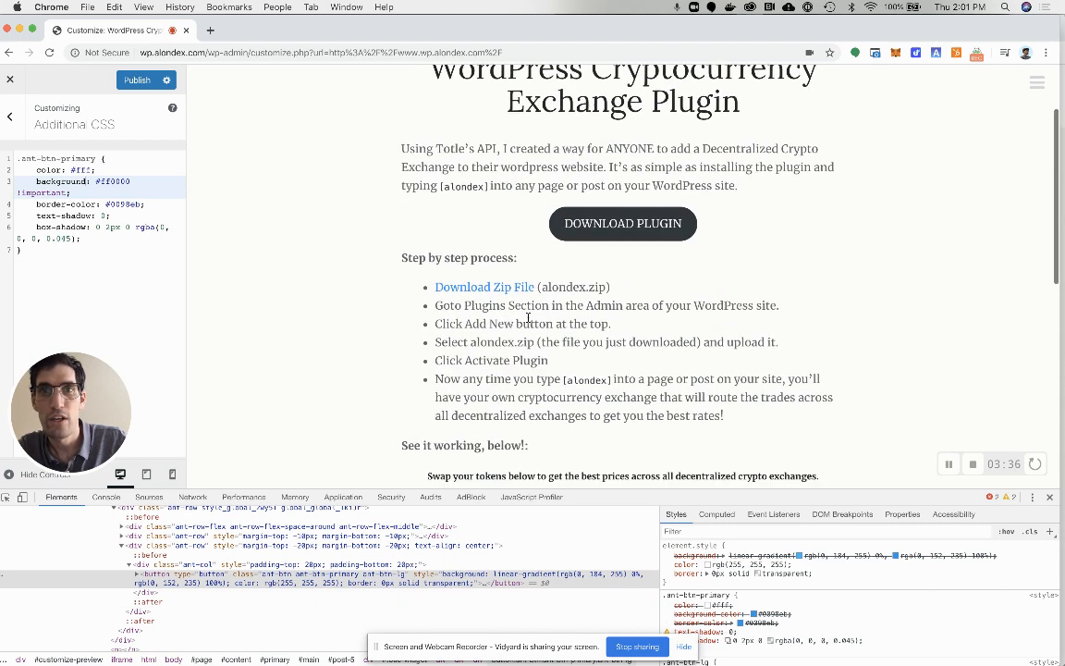
pyautogui.scroll(-3)
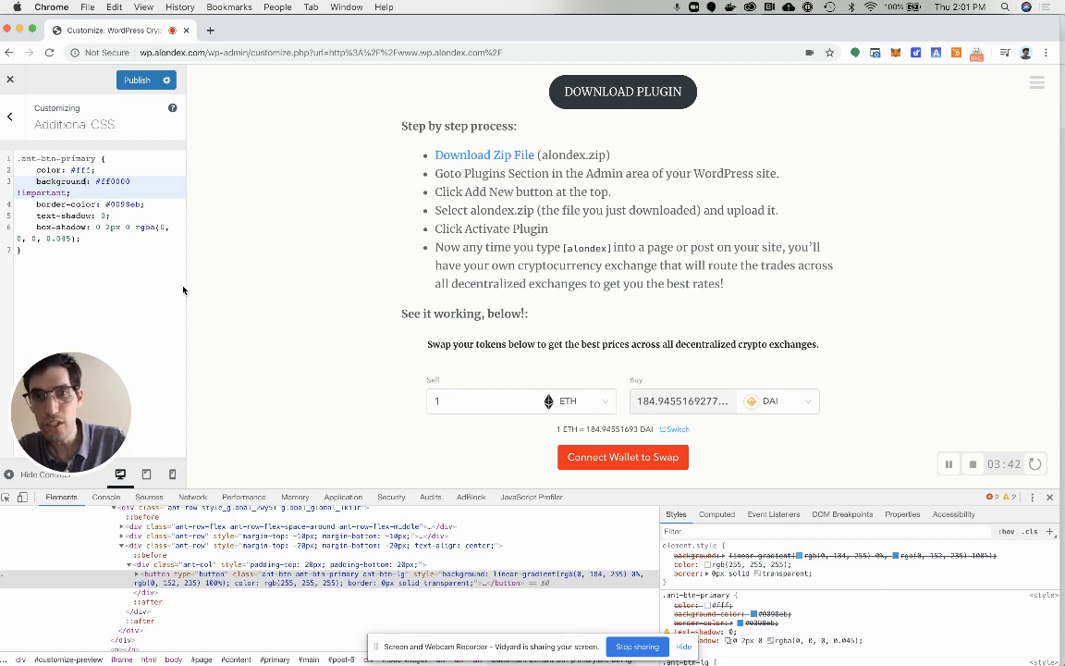
pyautogui.scroll(3)
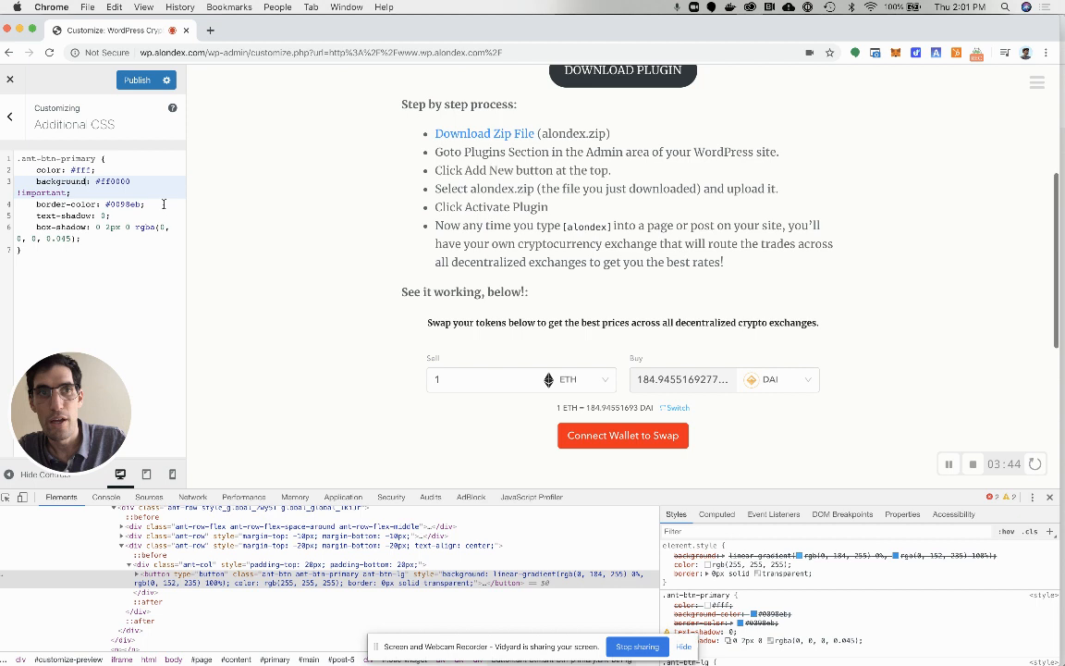
pyautogui.moveTo(469, 359)
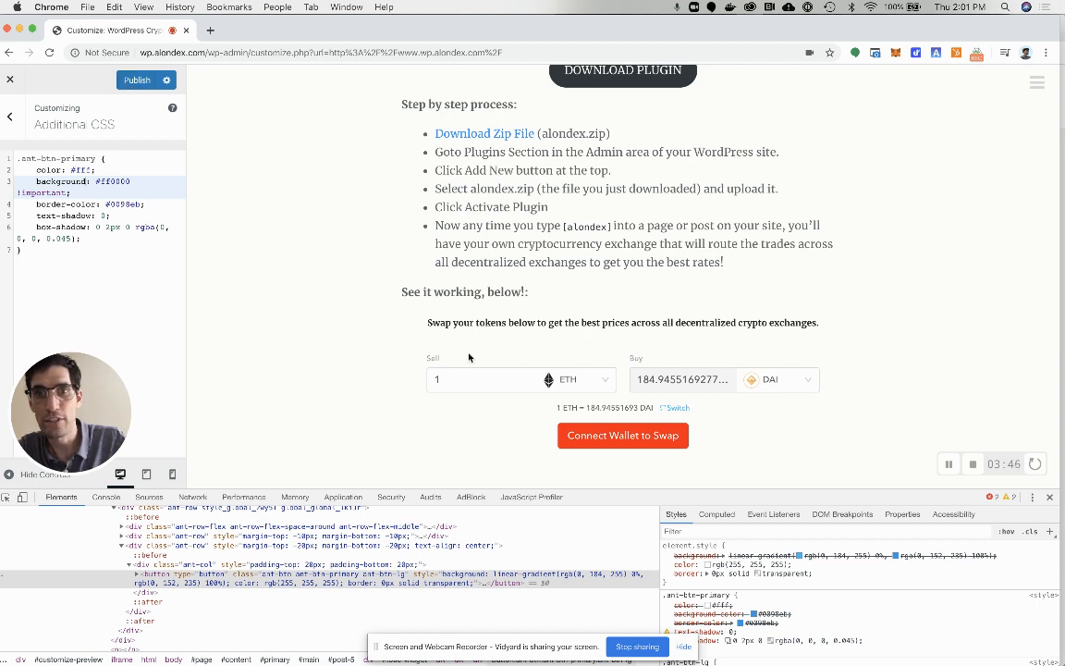
pyautogui.moveTo(437, 433)
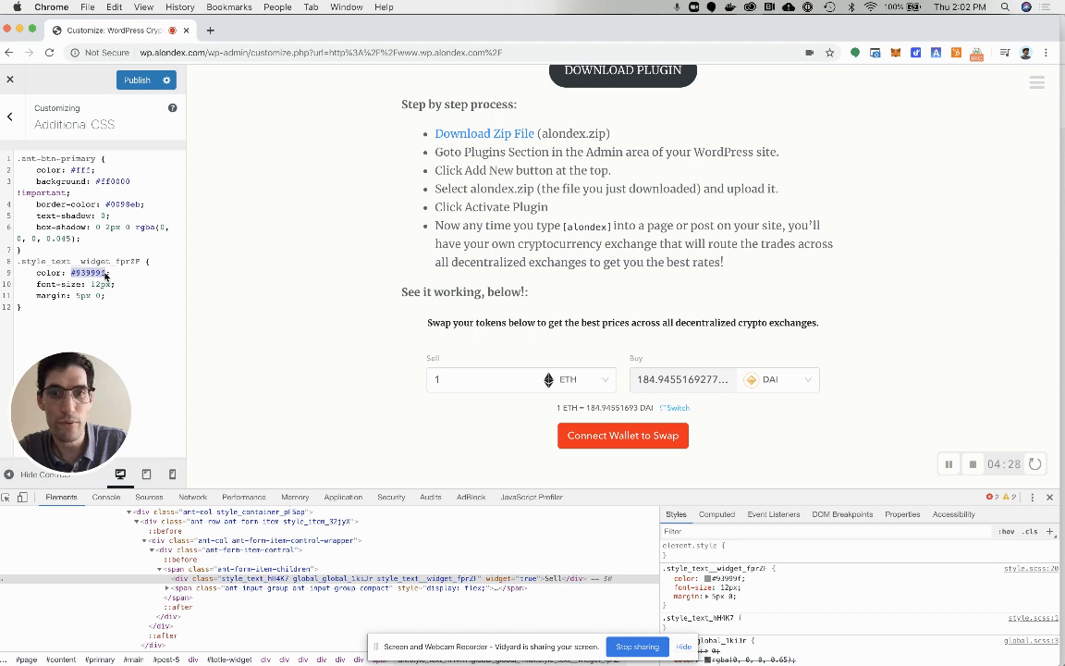
pyautogui.write('#ff0000 !important;')
pyautogui.click(68, 283)
pyautogui.write('4px !important')
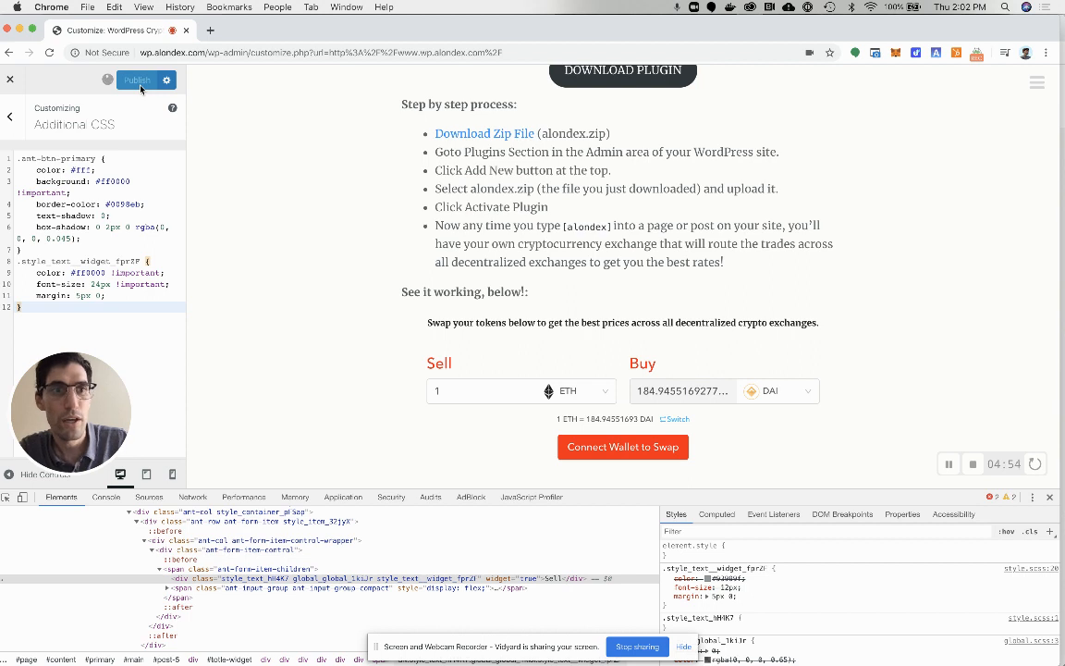
# Publish the Customizer changes and reload the live page to check the red button and labels
pyautogui.click(137, 80)
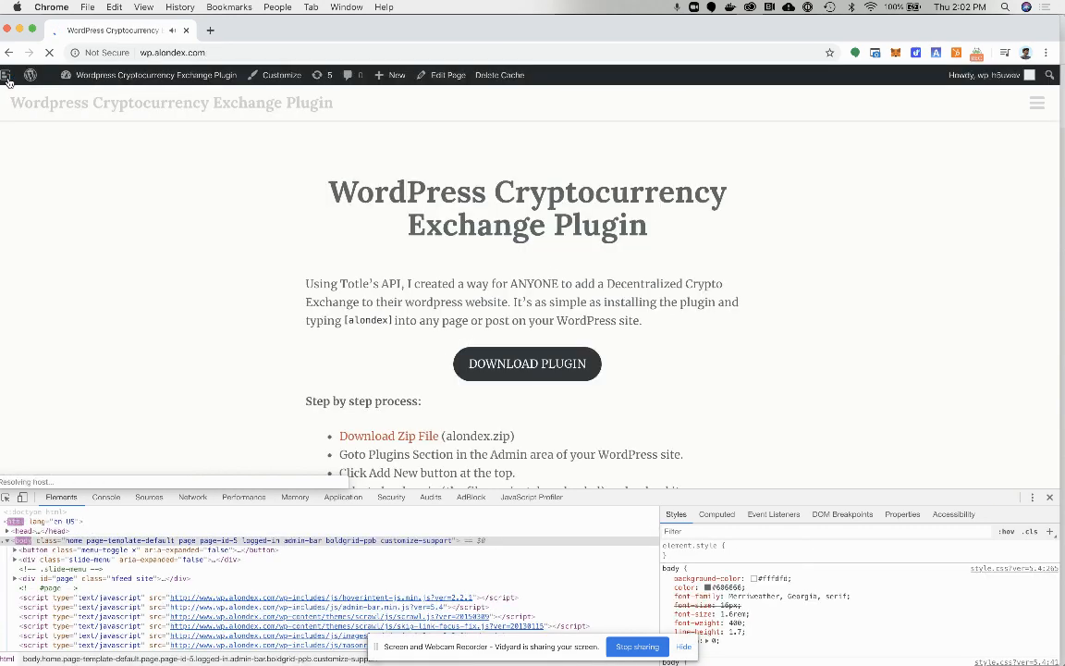
pyautogui.scroll(-3)
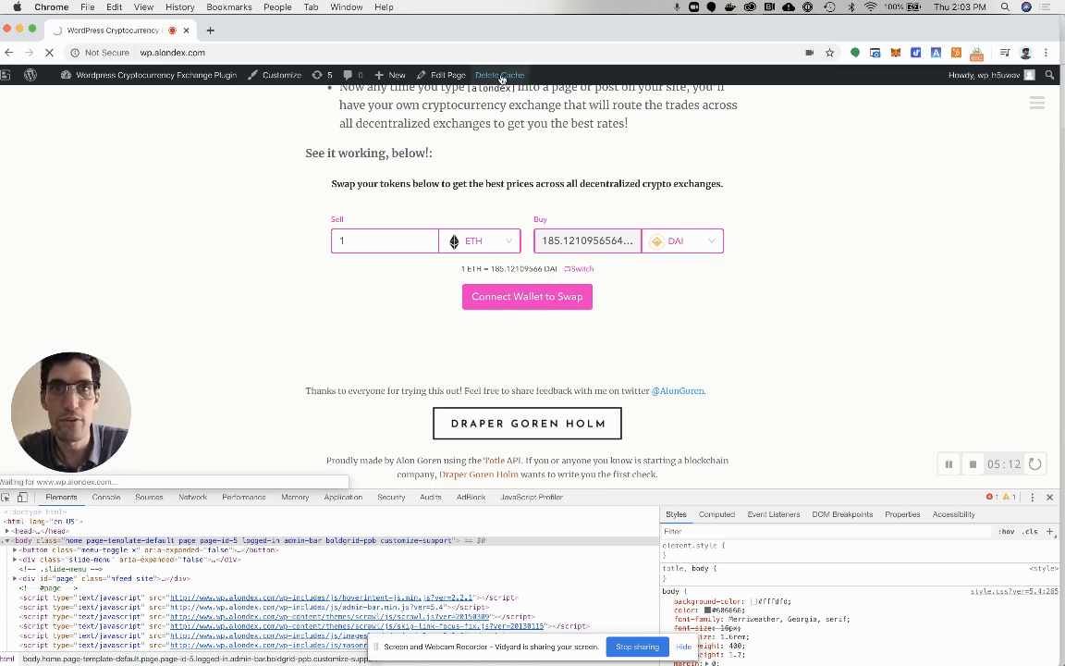
pyautogui.click(500, 74)
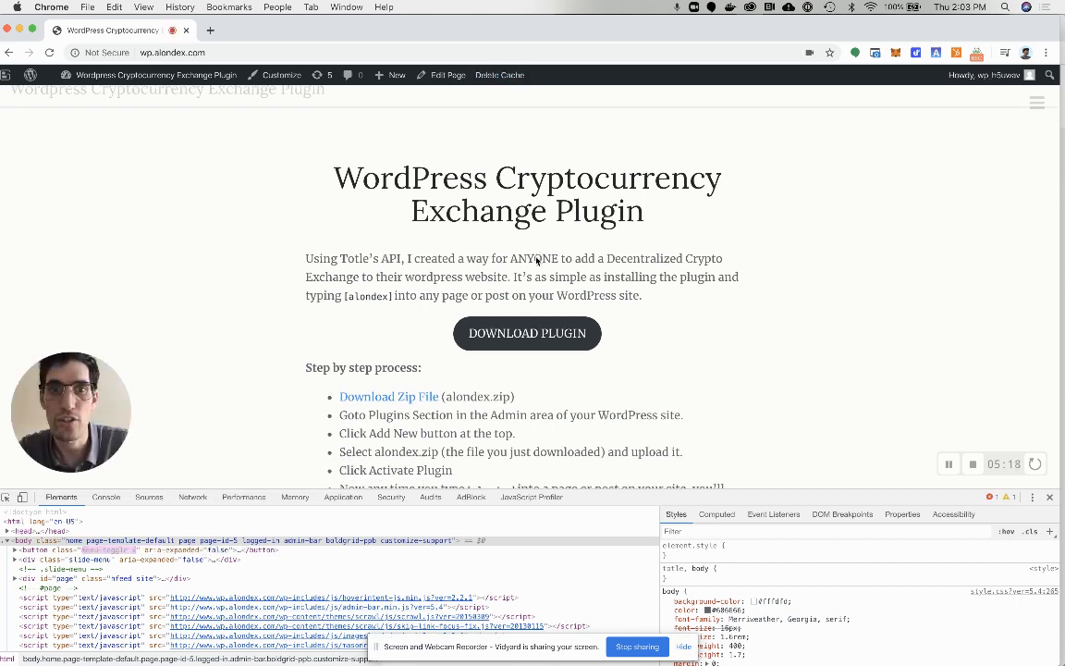
pyautogui.scroll(-3)
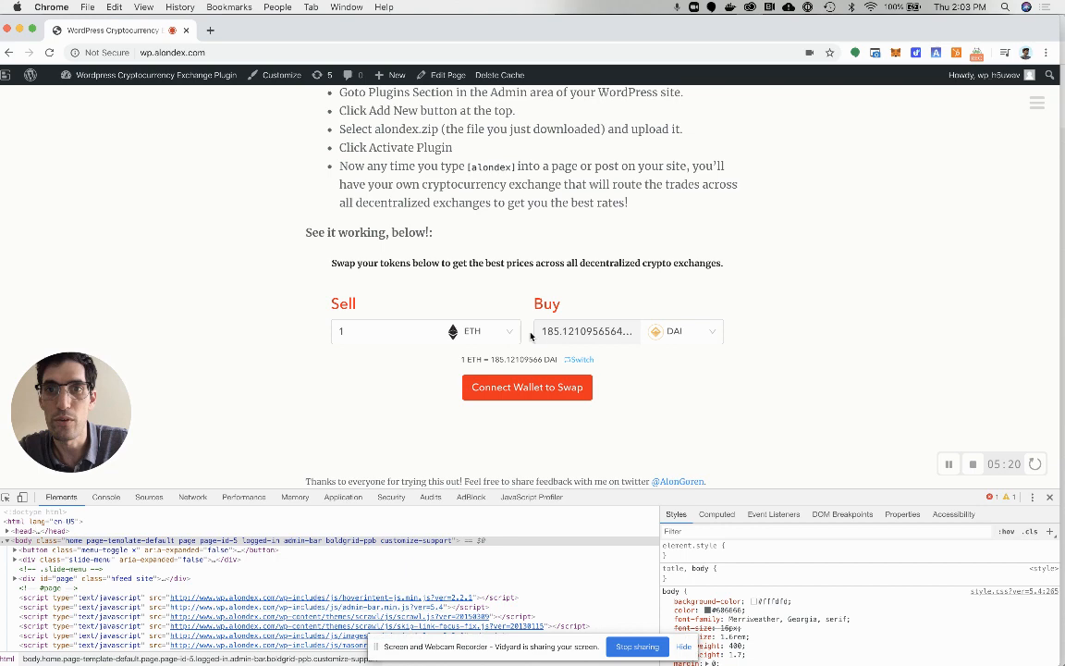
pyautogui.moveTo(566, 397)
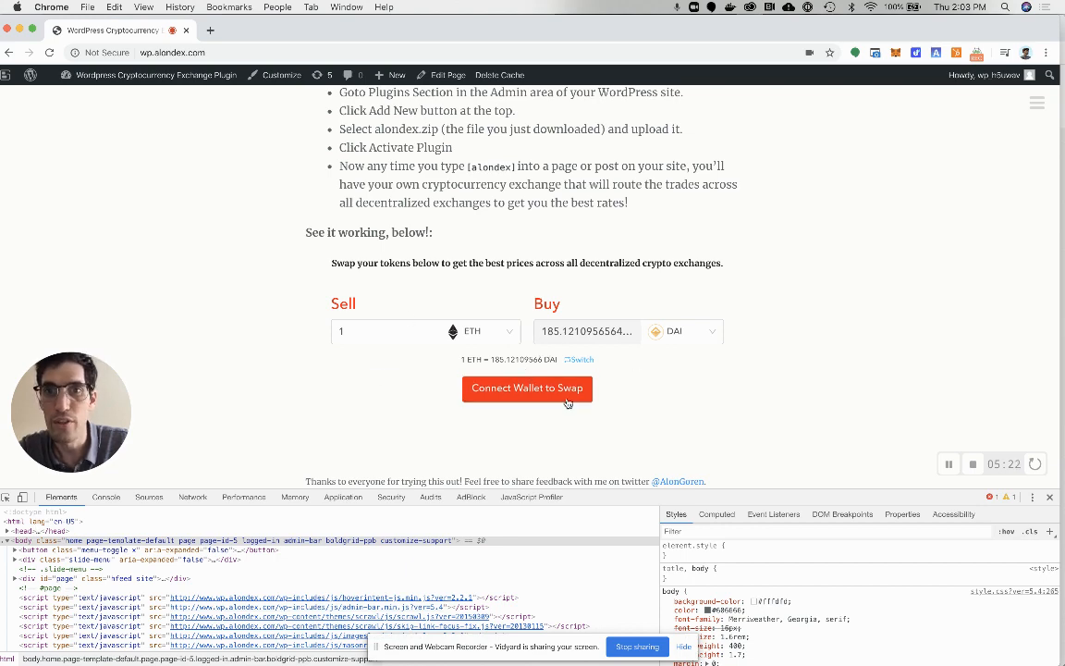
pyautogui.scroll(-3)
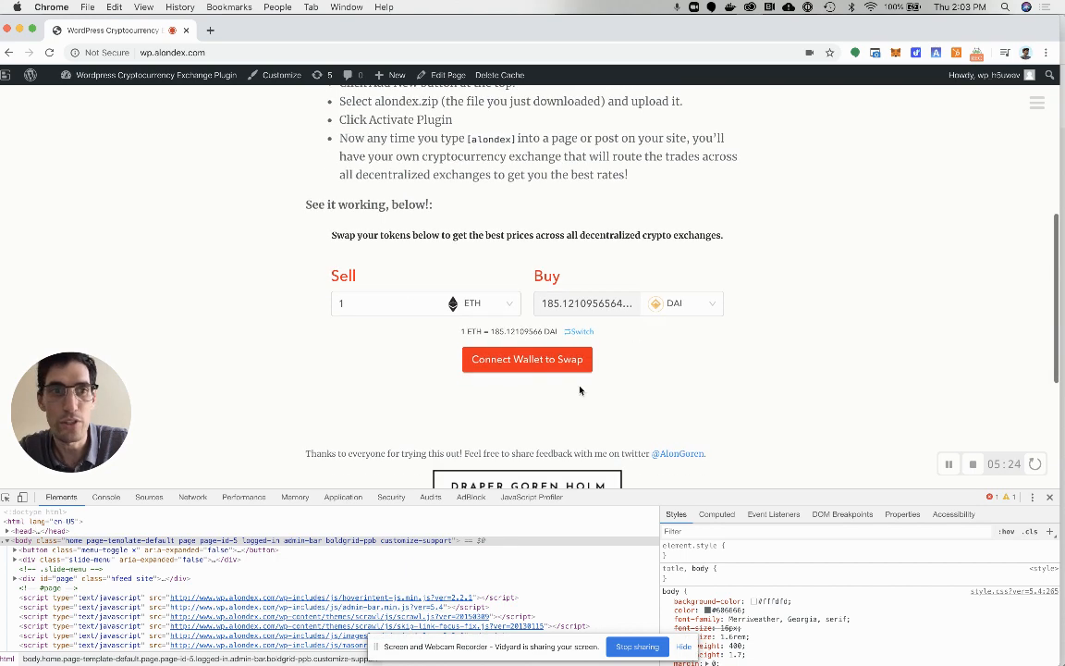